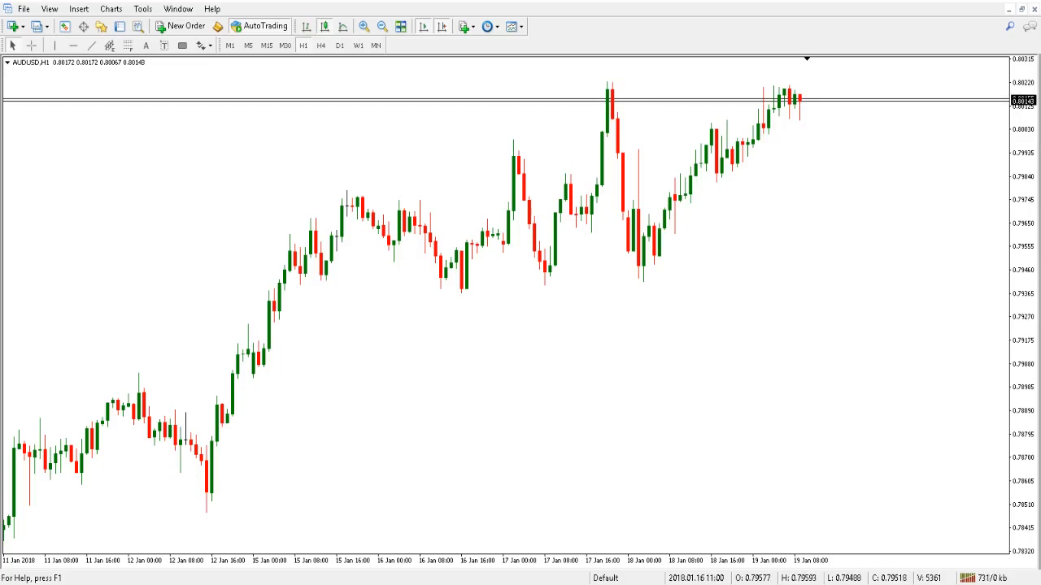
# Step: Cycle the AUDUSD chart through D1, H1 and M15 candles, ending on daily
pyautogui.click(339, 45)
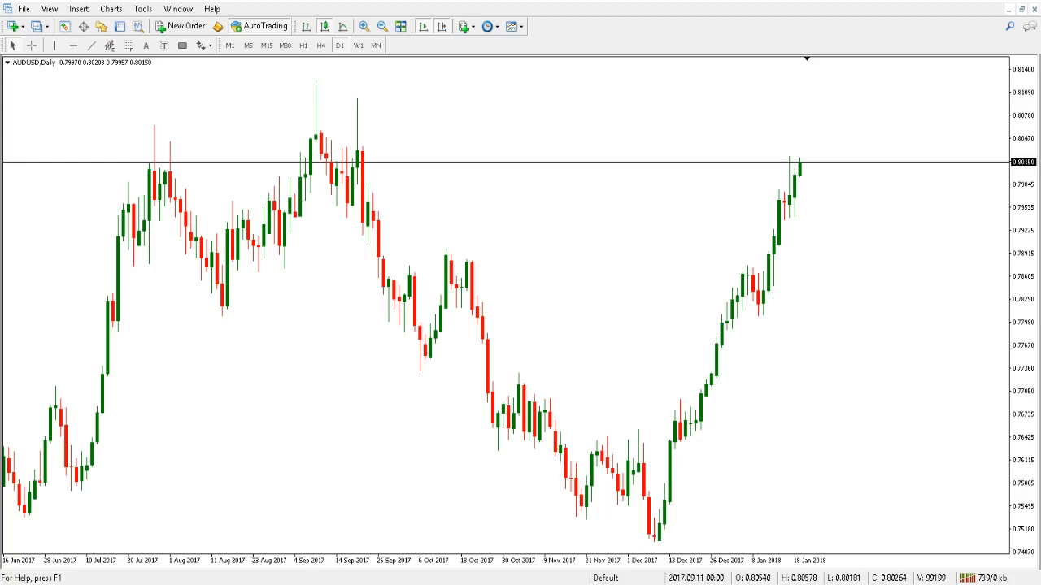
pyautogui.click(303, 44)
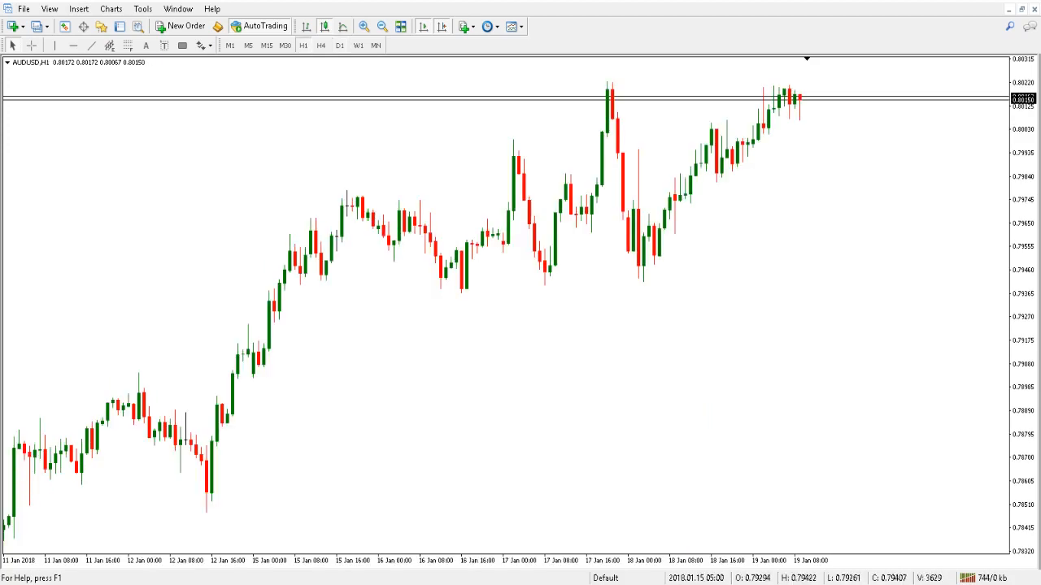
pyautogui.click(267, 45)
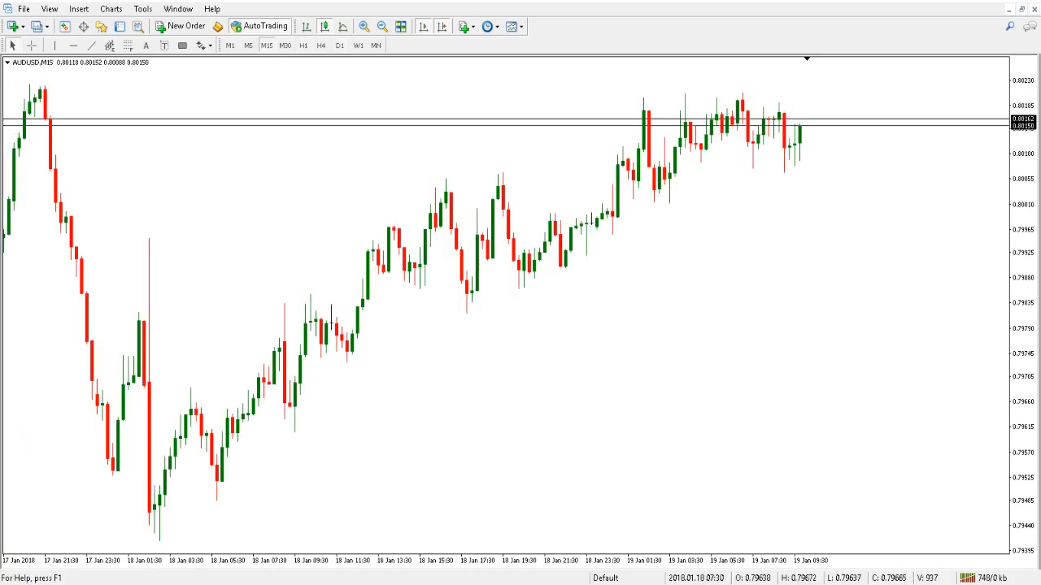
pyautogui.click(229, 44)
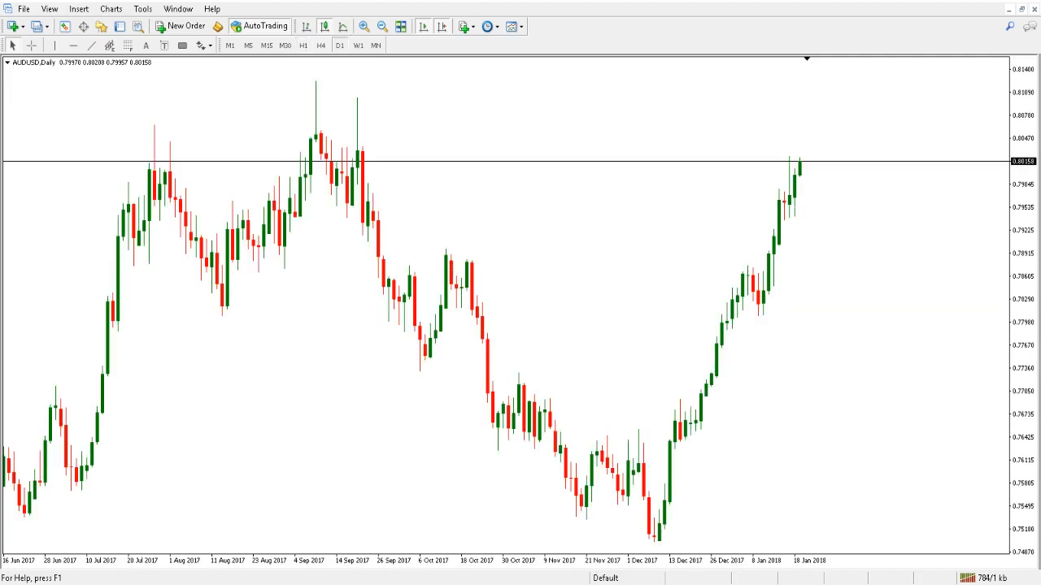
pyautogui.click(302, 45)
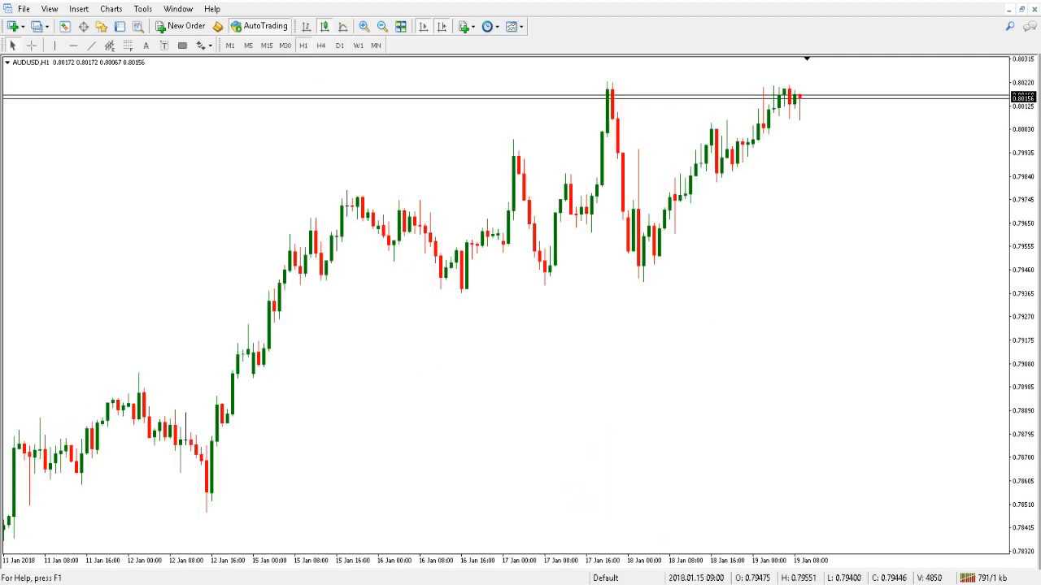
pyautogui.click(339, 45)
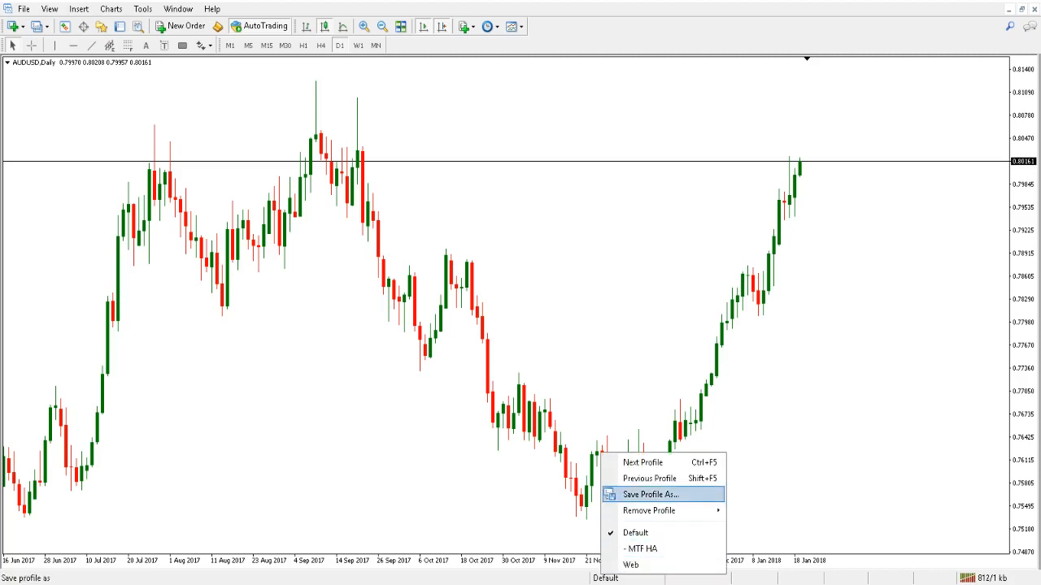
# Step: Save the layout as a new profile named 'AUSUSD'
pyautogui.click(649, 494)
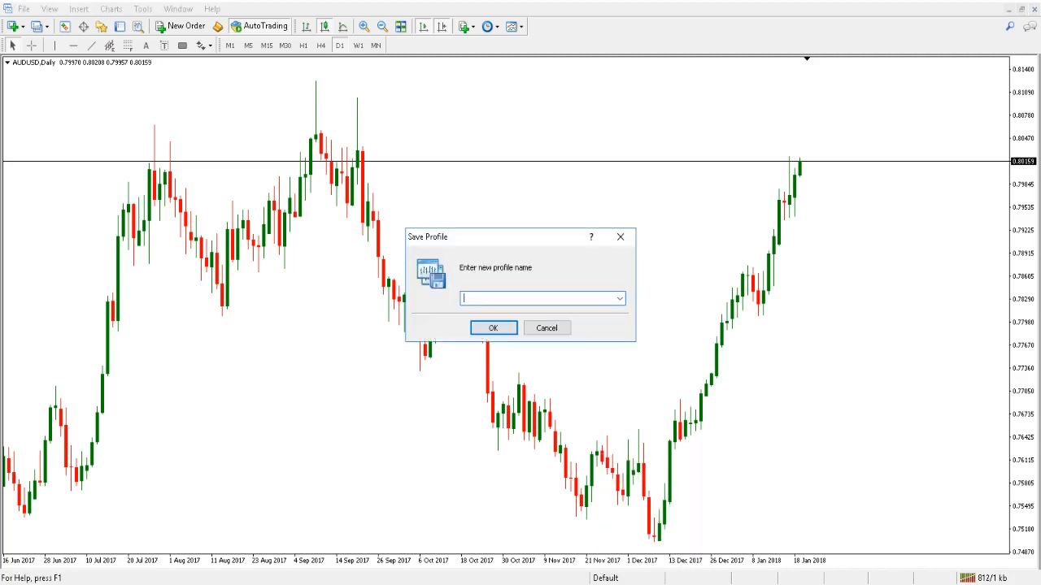
pyautogui.write('AUS')
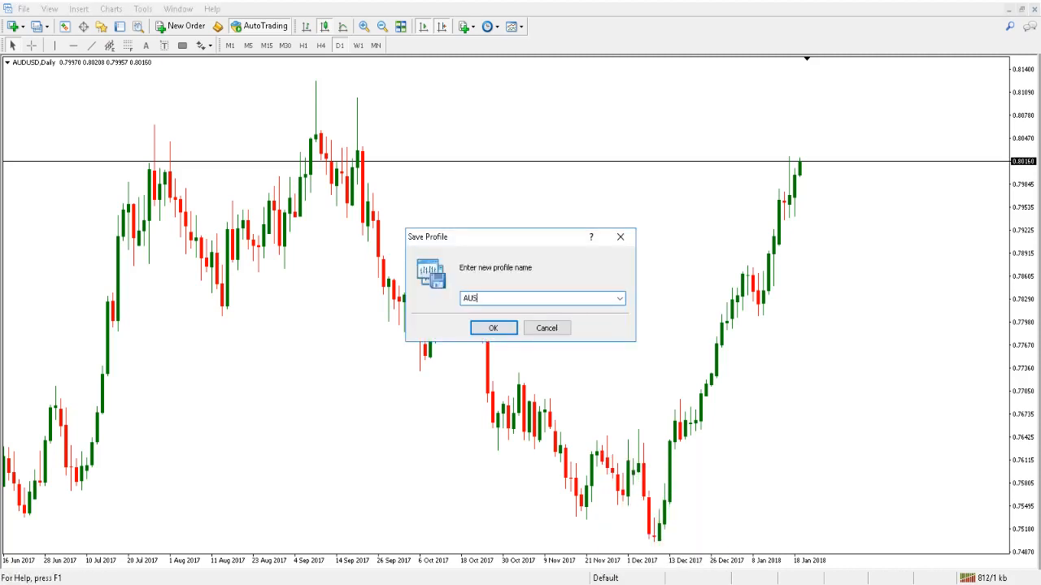
pyautogui.write('USD')
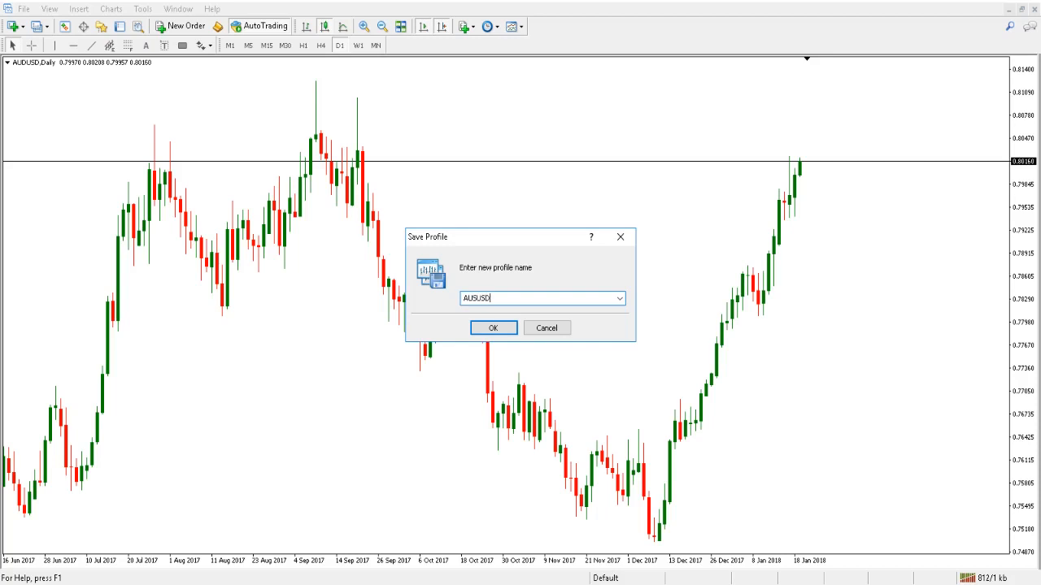
pyautogui.click(492, 328)
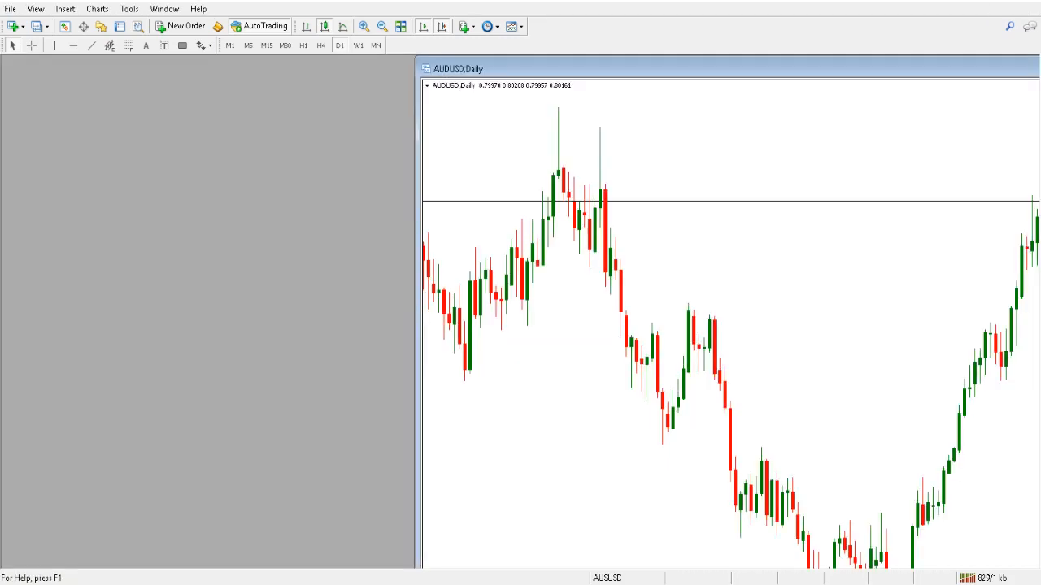
# Step: Shrink the daily chart into a floating window and open a new AUDUSD chart
pyautogui.moveTo(458, 68); pyautogui.dragTo(578, 201)
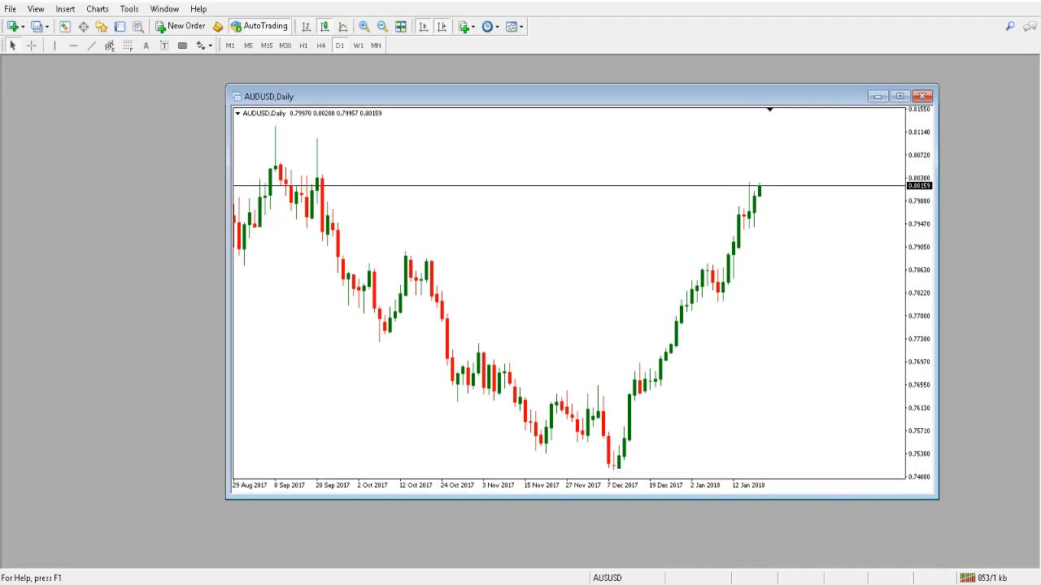
pyautogui.click(10, 8)
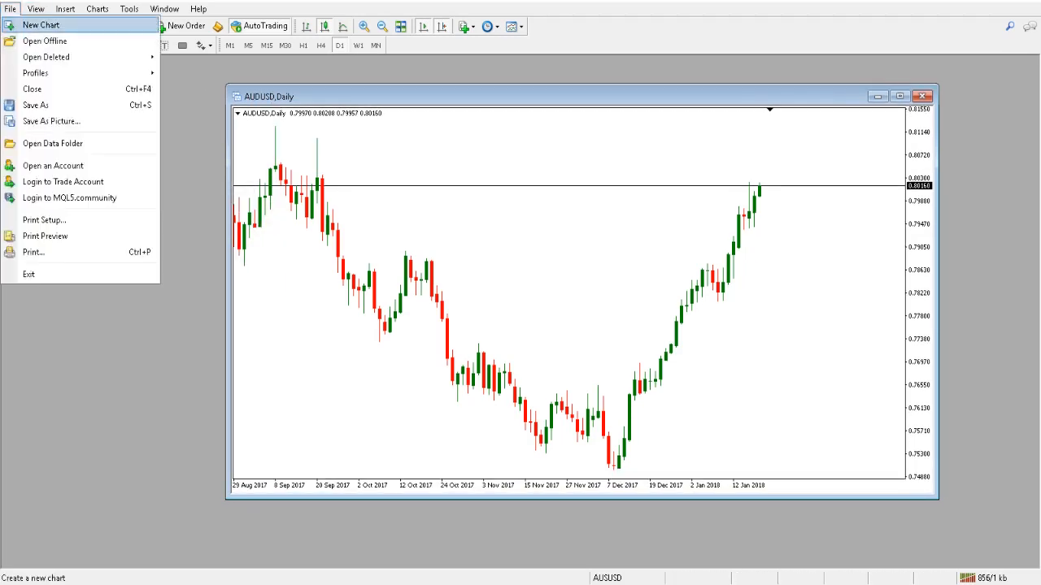
pyautogui.click(40, 24)
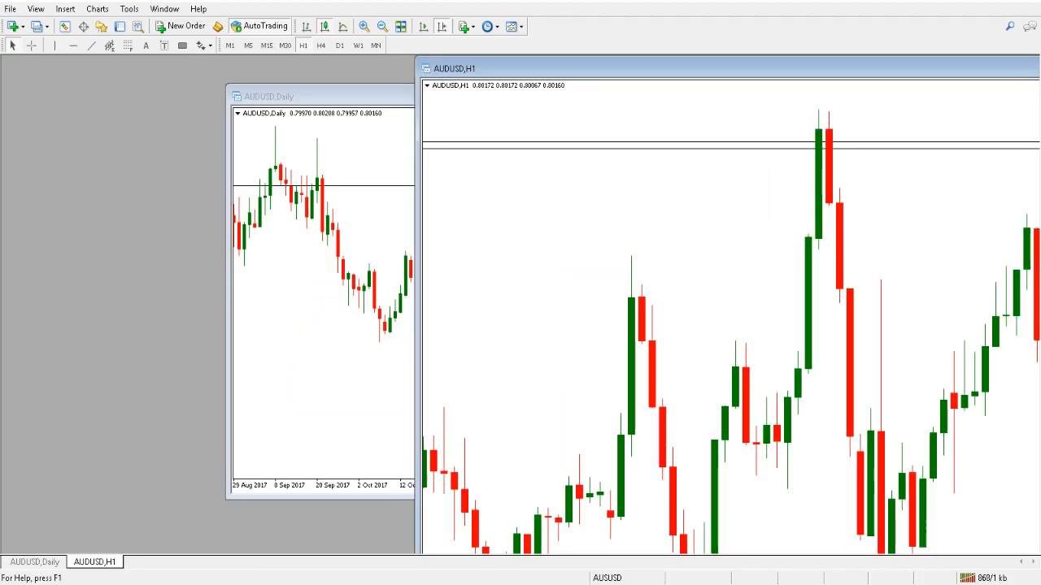
# Step: Add AUDUSD M15 and M5 charts and tile all four charts in a grid
pyautogui.click(13, 26)
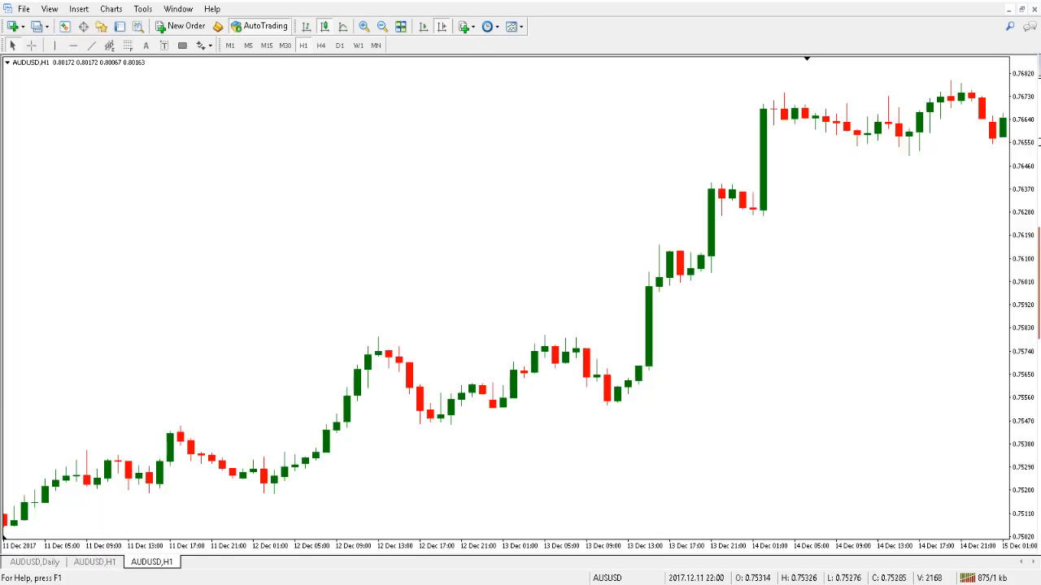
pyautogui.click(266, 44)
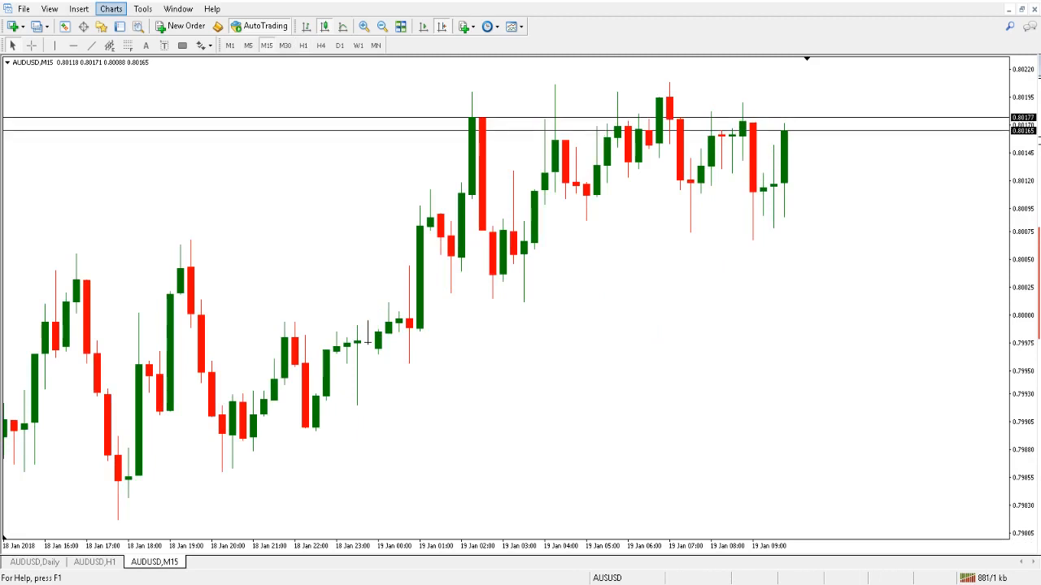
pyautogui.click(110, 8)
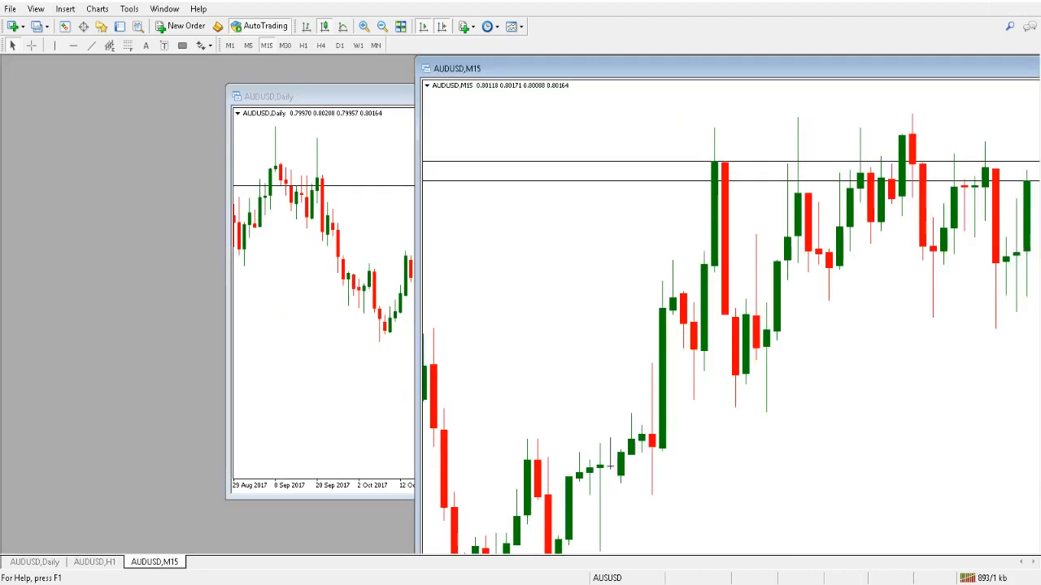
pyautogui.click(9, 8)
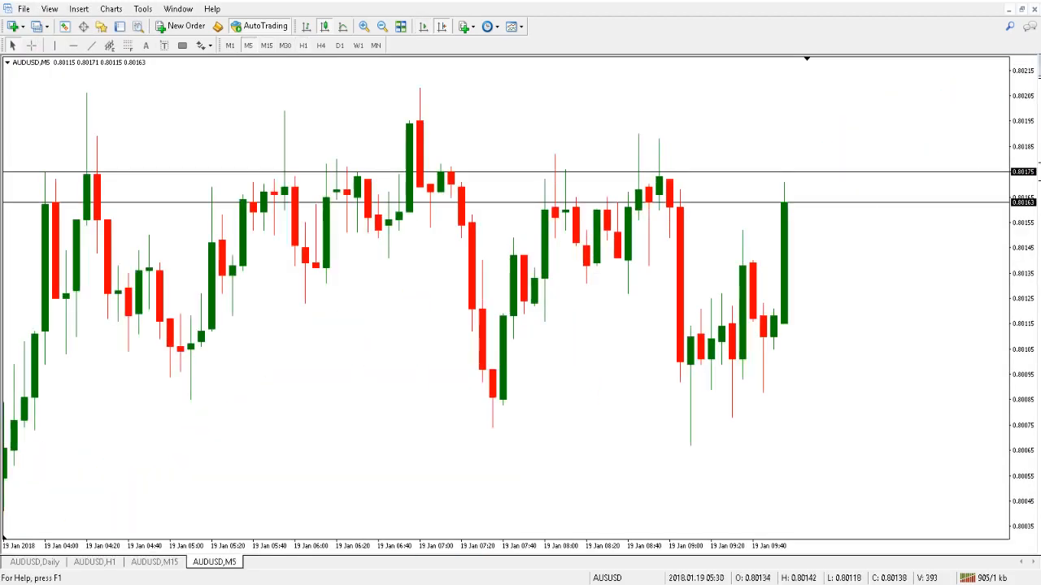
pyautogui.click(110, 9)
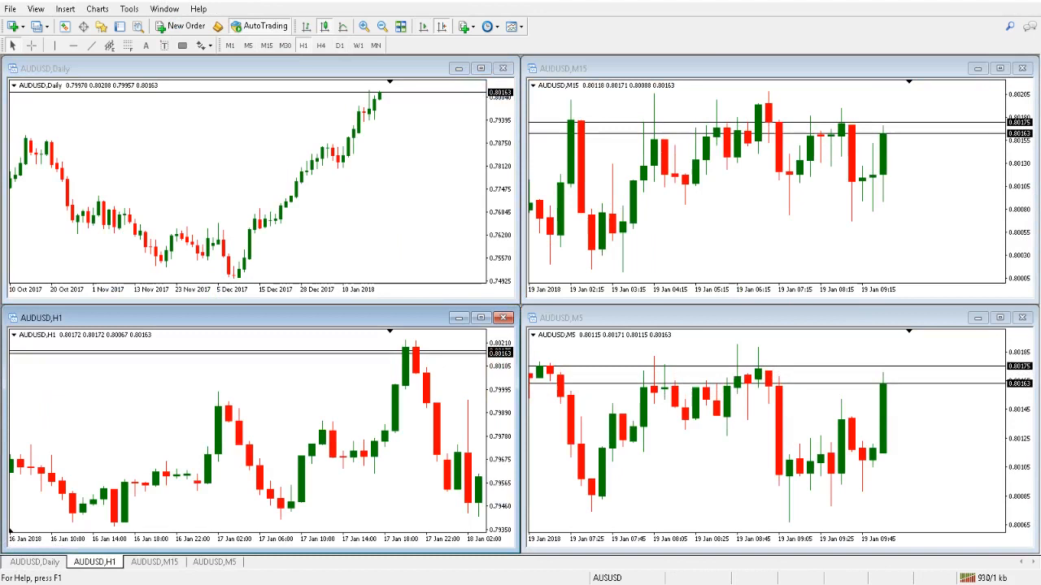
# Step: Browse the Tools menu and start configuring a Moving Average on the Daily chart
pyautogui.click(128, 8)
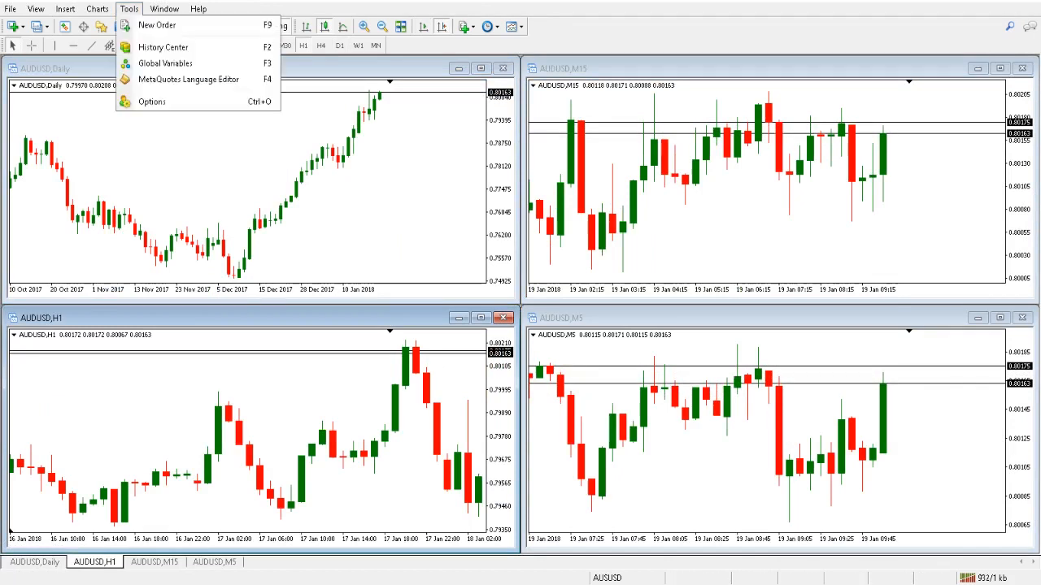
pyautogui.click(97, 8)
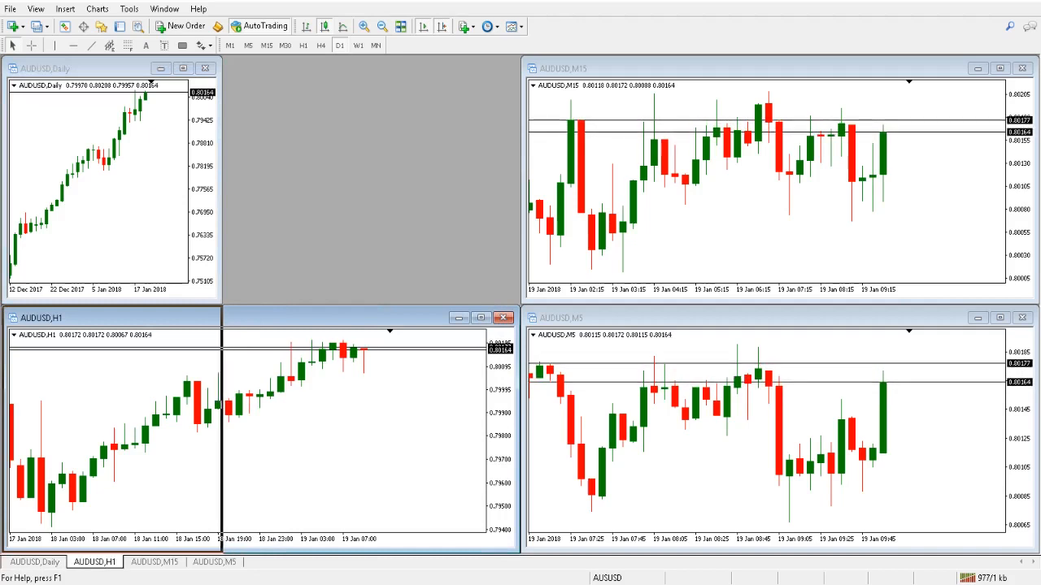
pyautogui.click(503, 317)
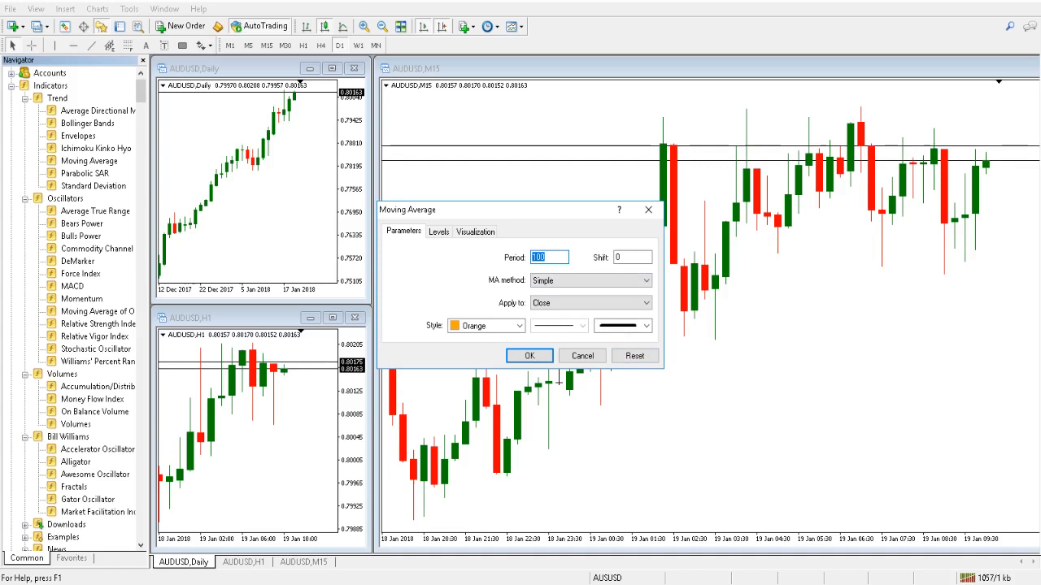
# Step: Set the Moving Average period to 50 and apply it to the Daily chart
pyautogui.write('50')
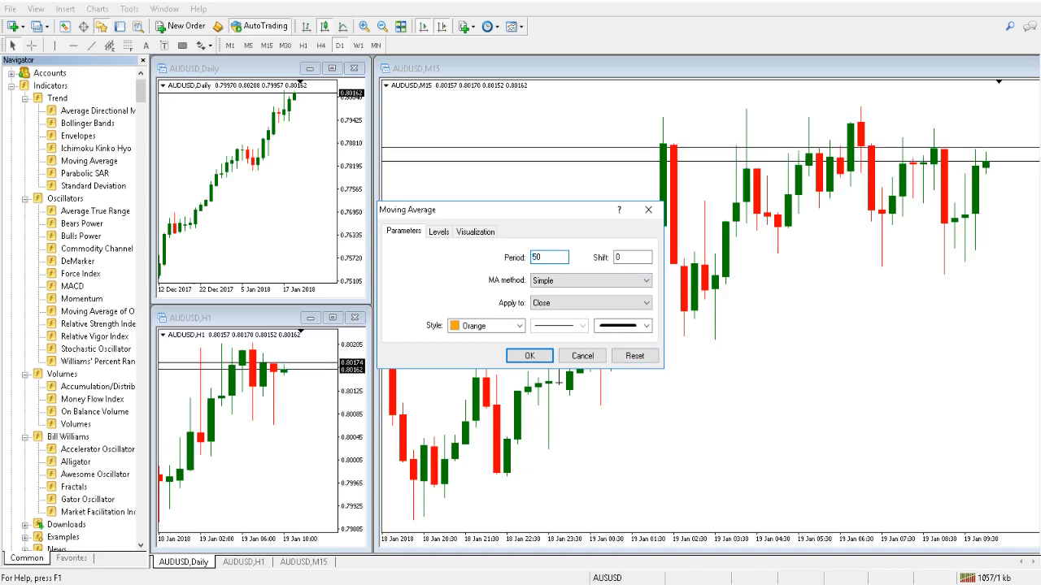
pyautogui.click(530, 355)
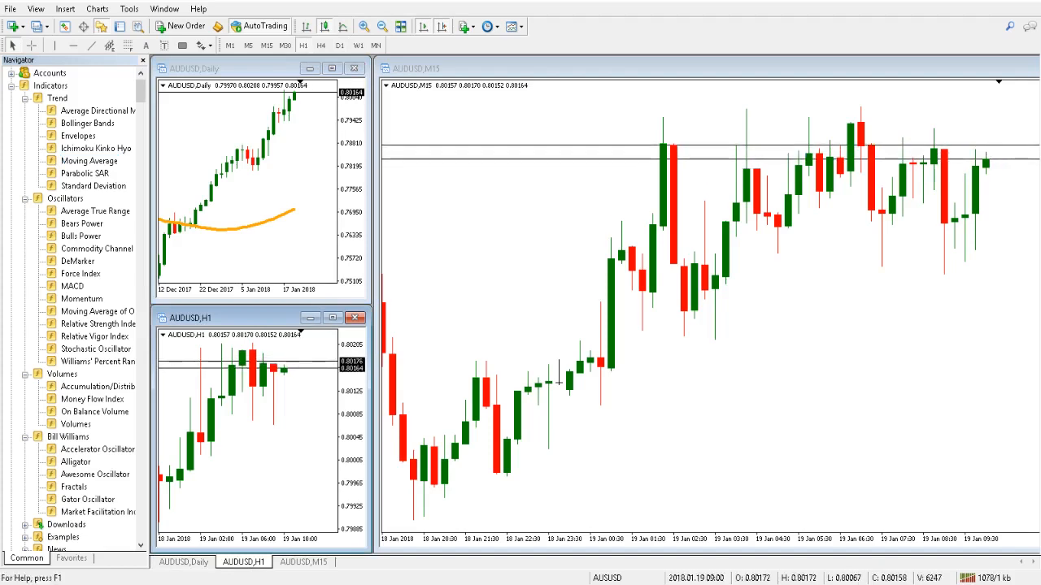
# Step: Add MACD (12, 26, 9) to the H1 chart with default settings
pyautogui.doubleClick(73, 286)
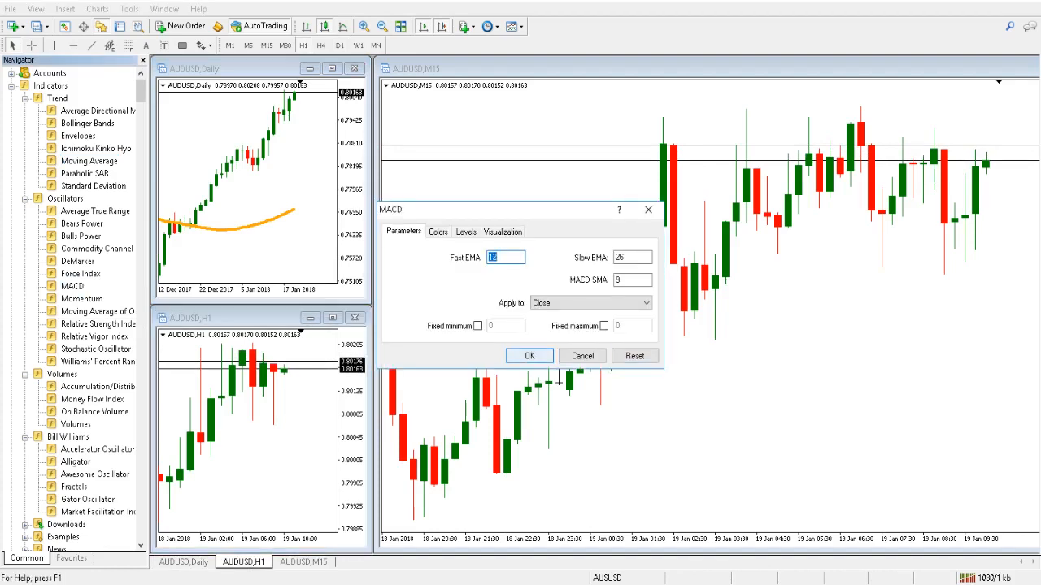
pyautogui.click(529, 355)
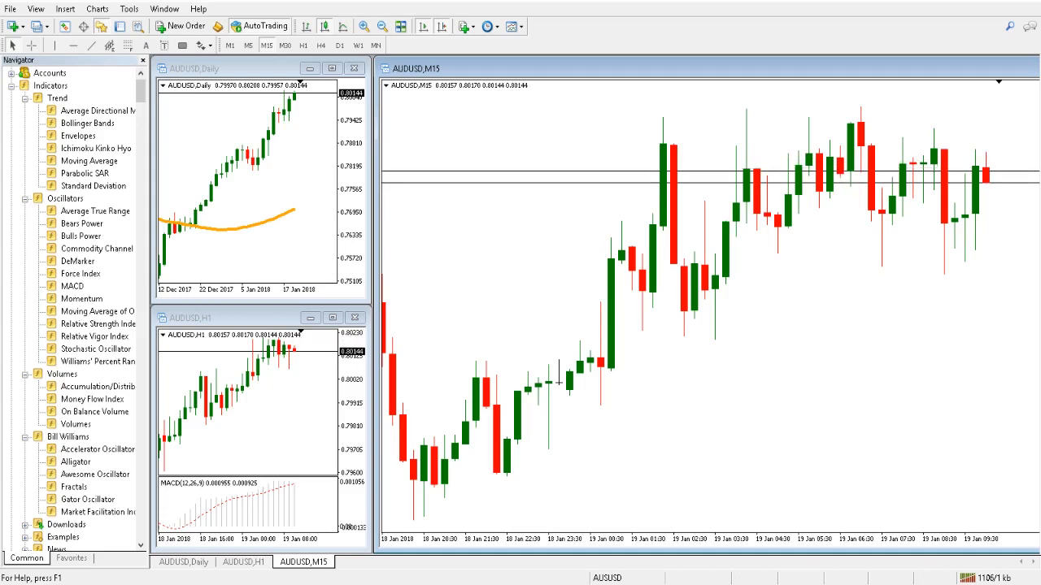
# Step: Add a Stochastic Oscillator (5, 3, 3) to the M15 chart
pyautogui.click(96, 348)
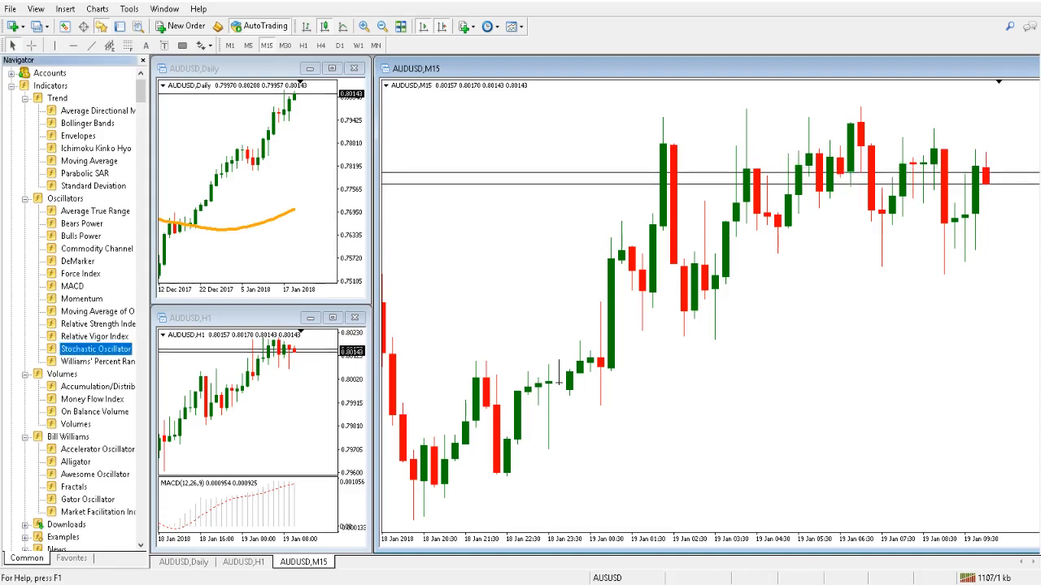
pyautogui.doubleClick(96, 348)
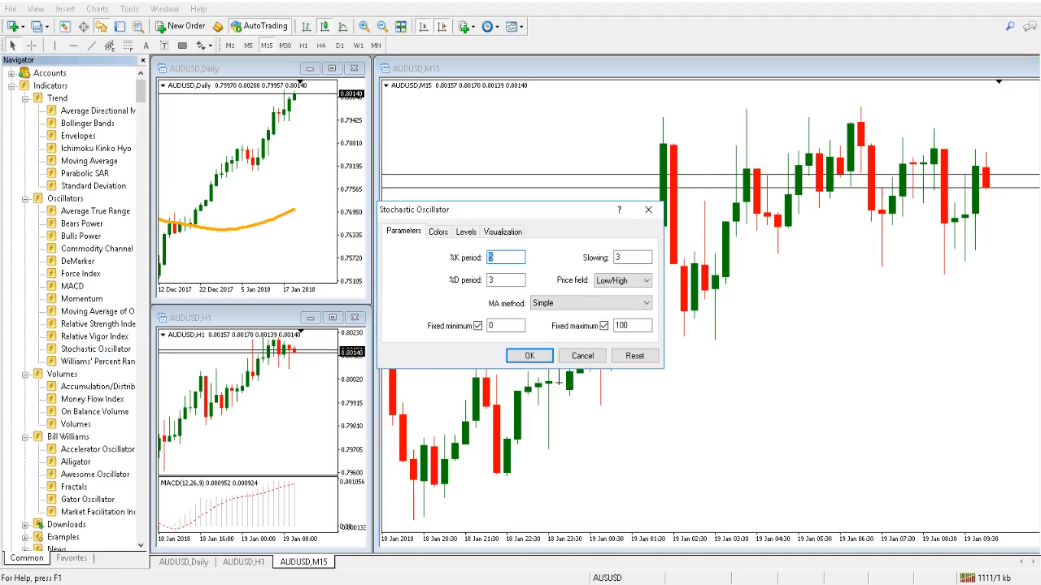
pyautogui.click(529, 355)
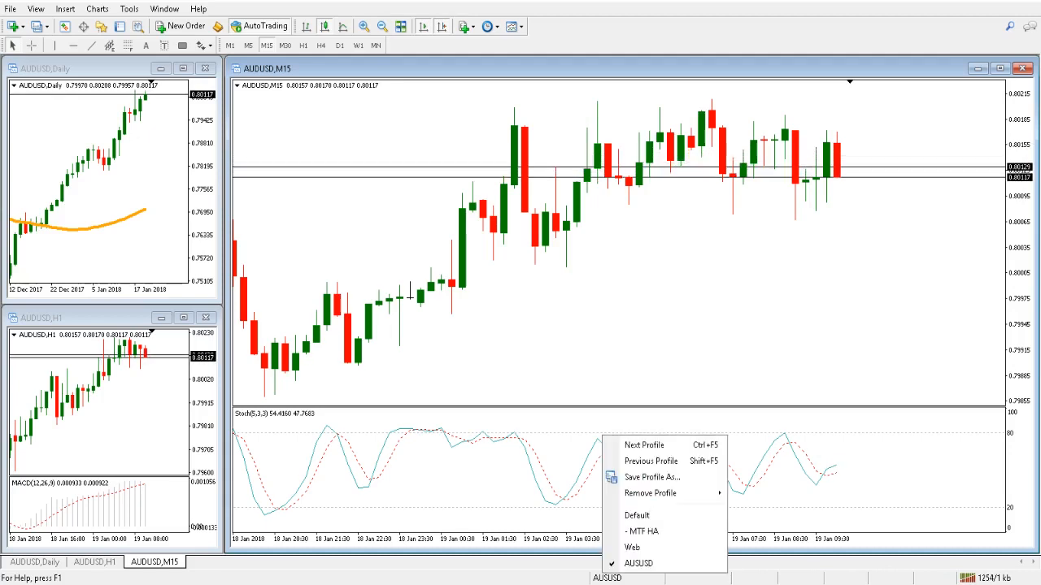
# Step: Start saving the layout as a new profile, entering the name 'EUR'
pyautogui.click(652, 478)
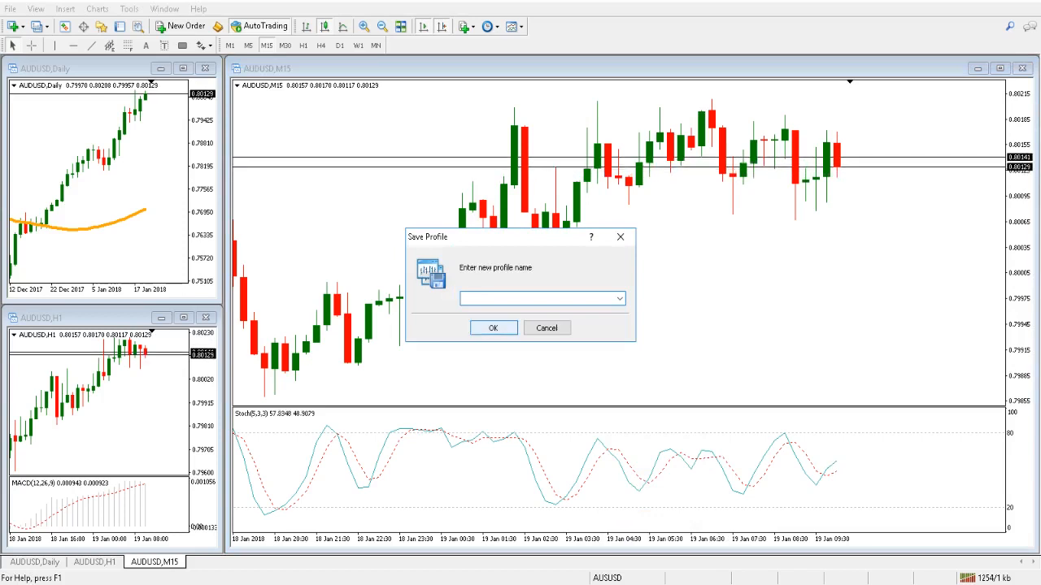
pyautogui.write('EUR')
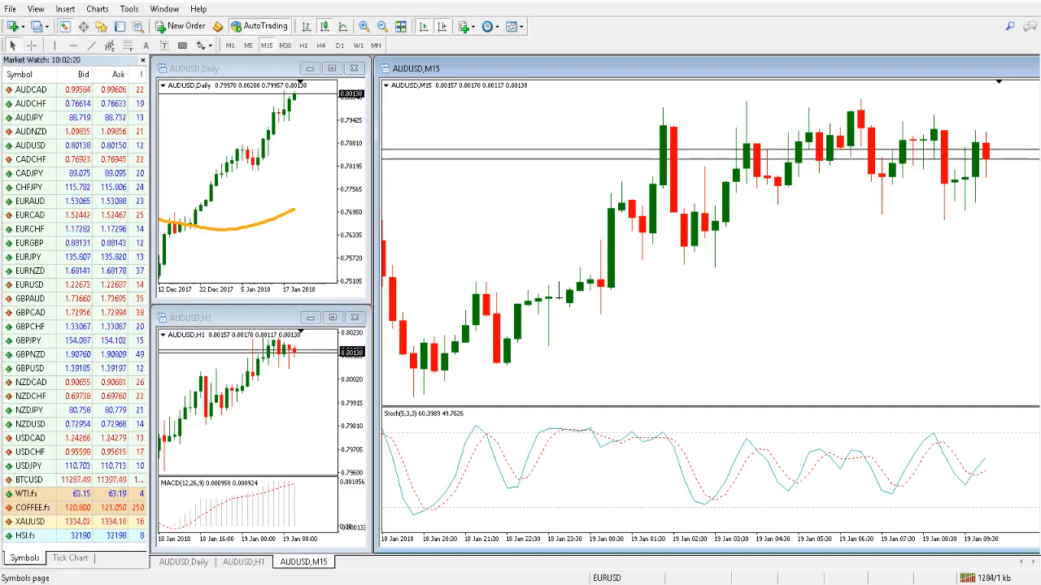
# Step: Choose EURUSD from Market Watch as the charts' symbol
pyautogui.click(31, 285)
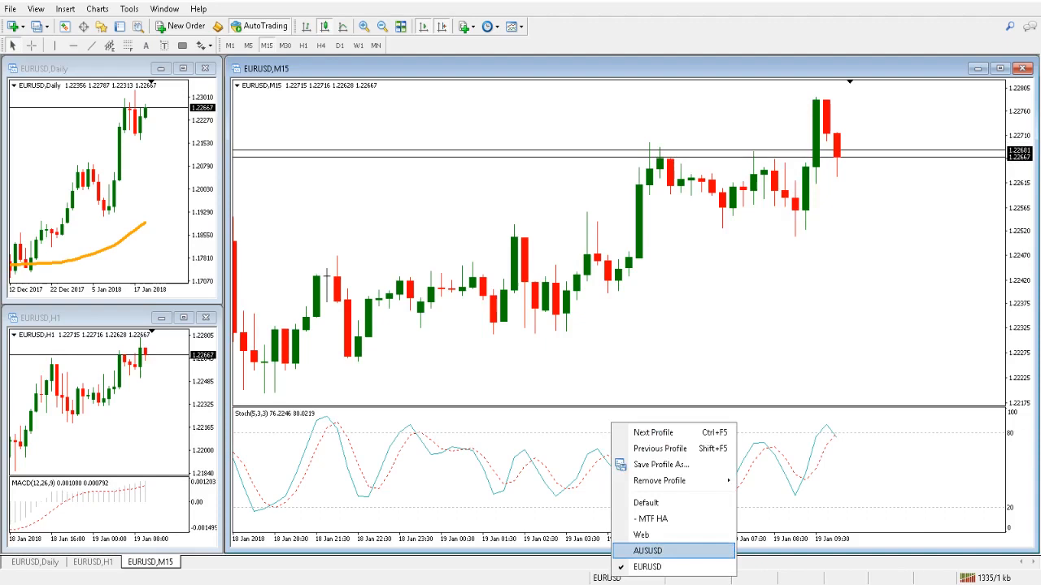
pyautogui.click(647, 550)
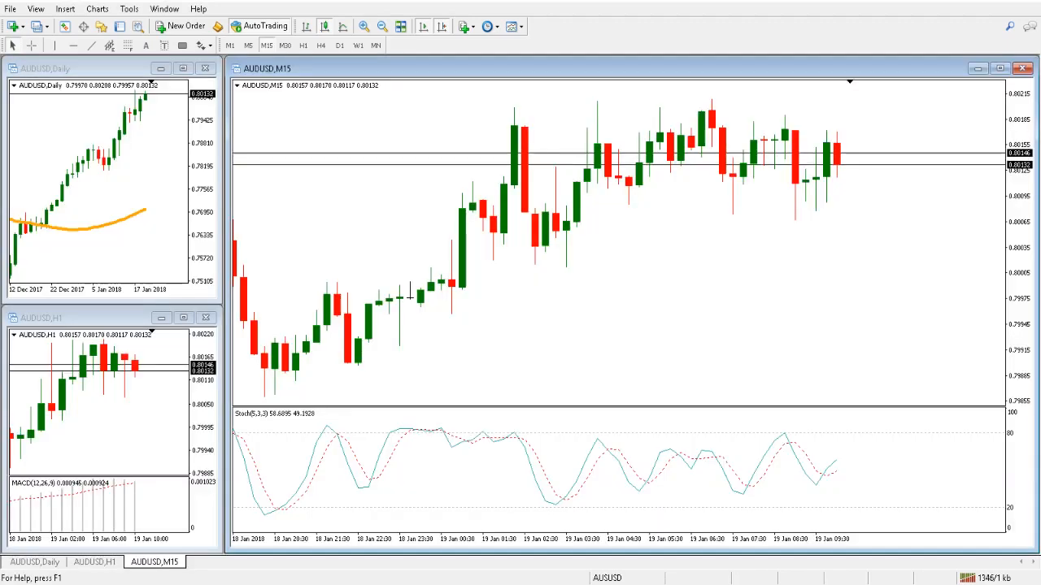
pyautogui.moveTo(618, 577)
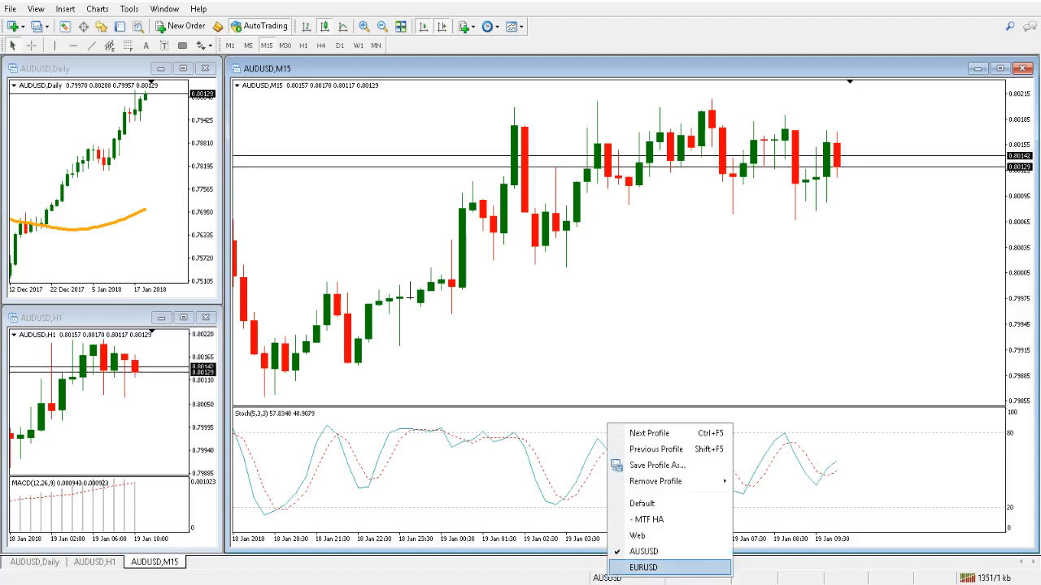
pyautogui.click(643, 568)
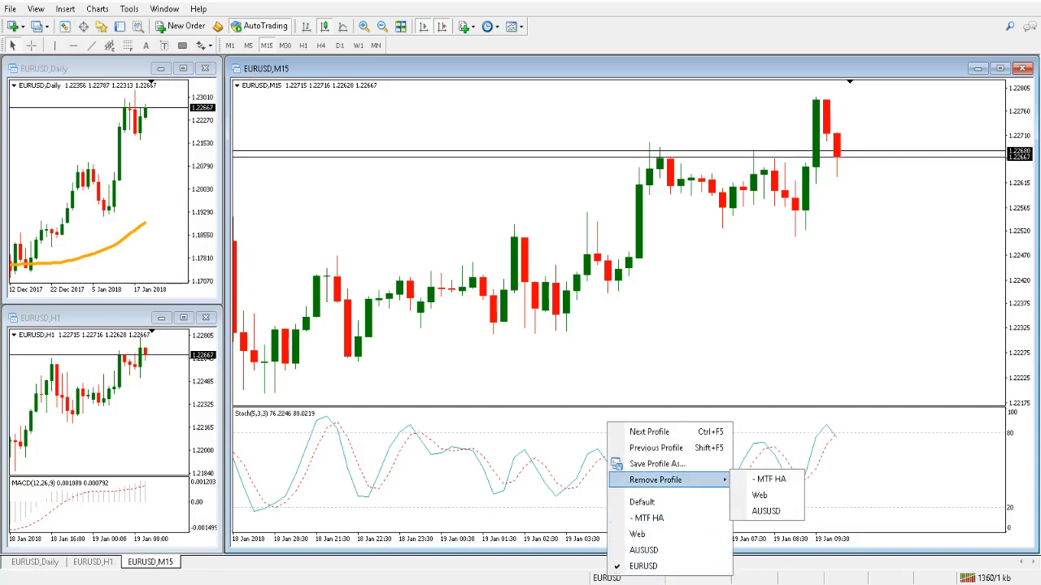
# Step: Save the layout as a new 'GBPJPY' profile and set its charts to the GBPJPY symbol
pyautogui.click(657, 463)
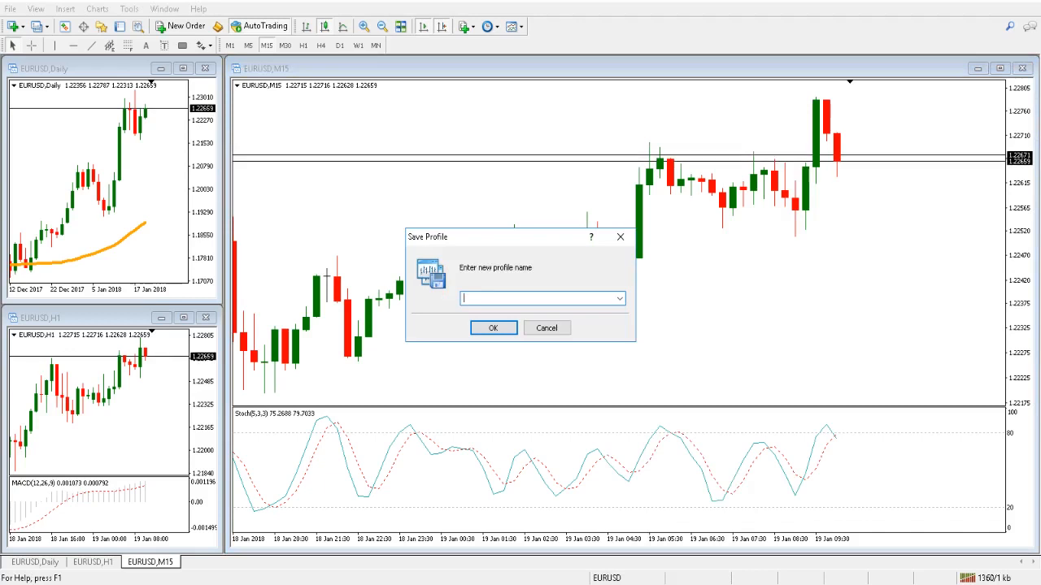
pyautogui.write('G')
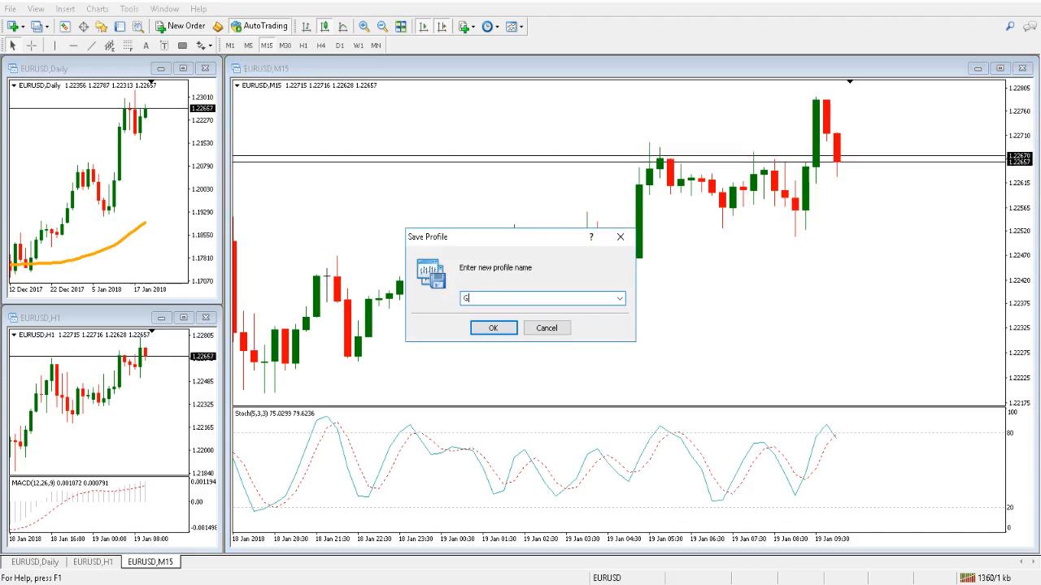
pyautogui.write('BPJ')
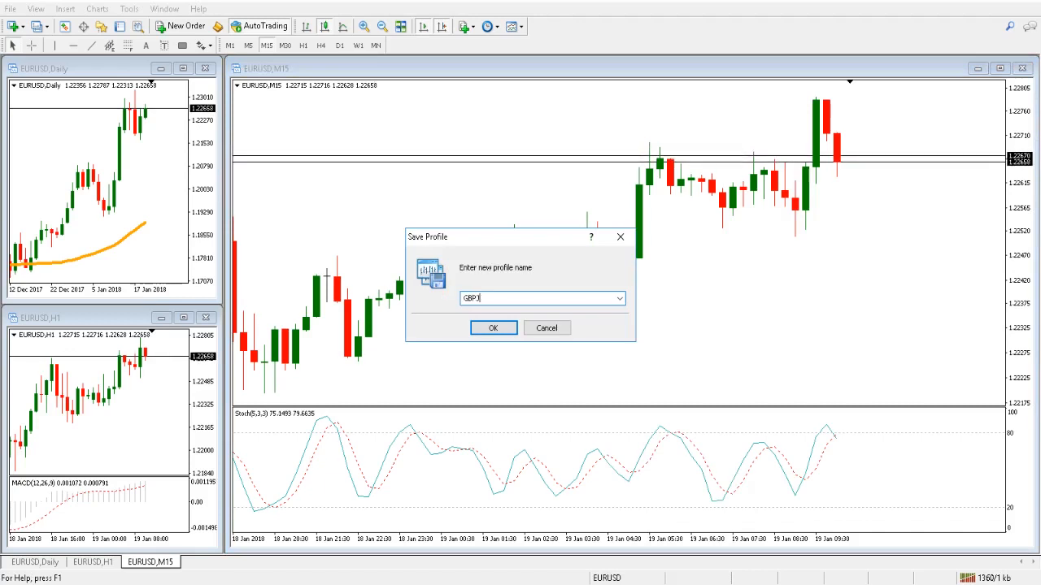
pyautogui.click(493, 328)
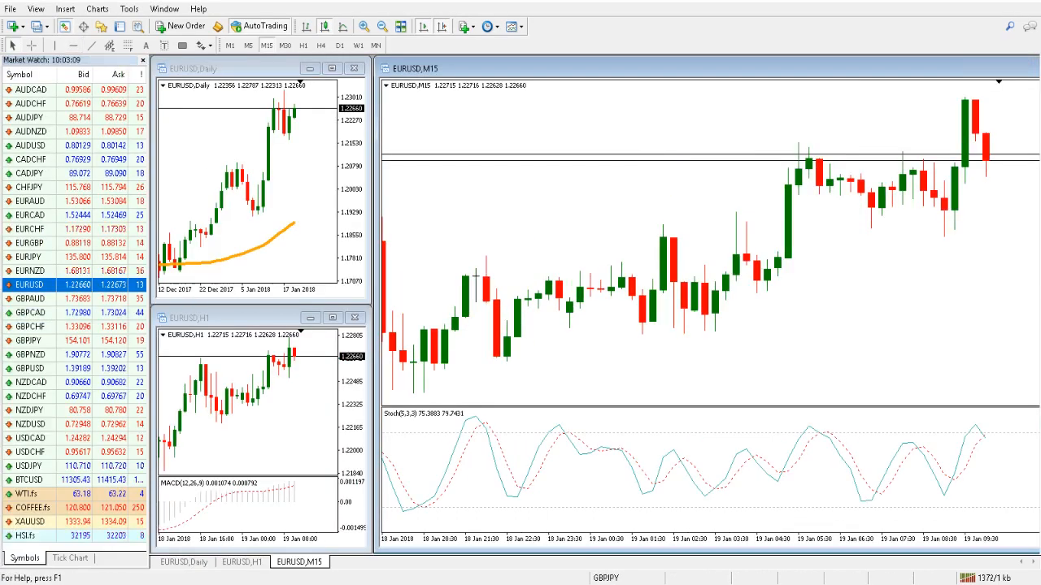
pyautogui.click(30, 340)
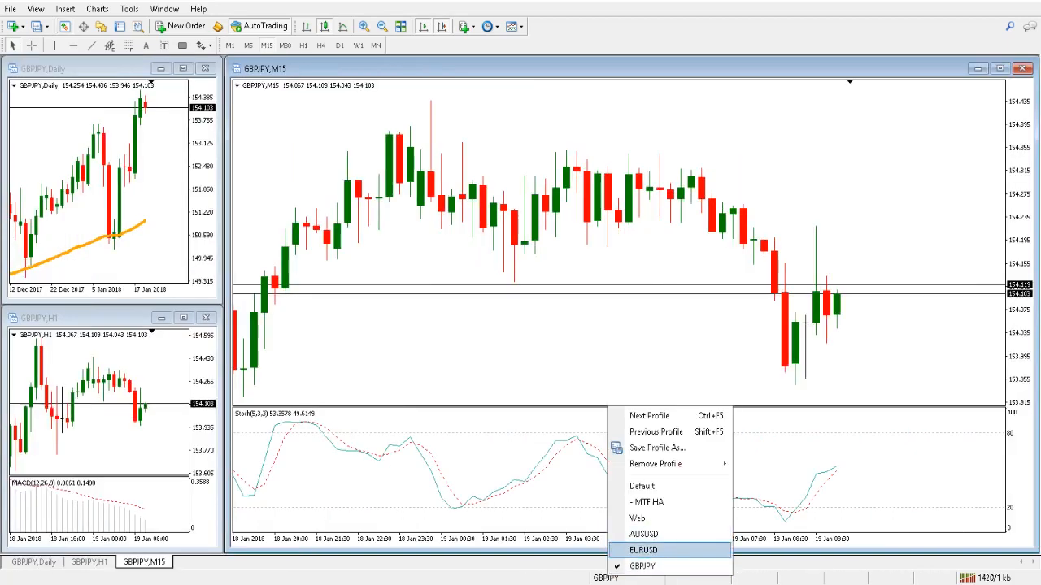
# Step: Load the AUSUSD profile, then the EURUSD profile with its three indicator charts
pyautogui.click(643, 534)
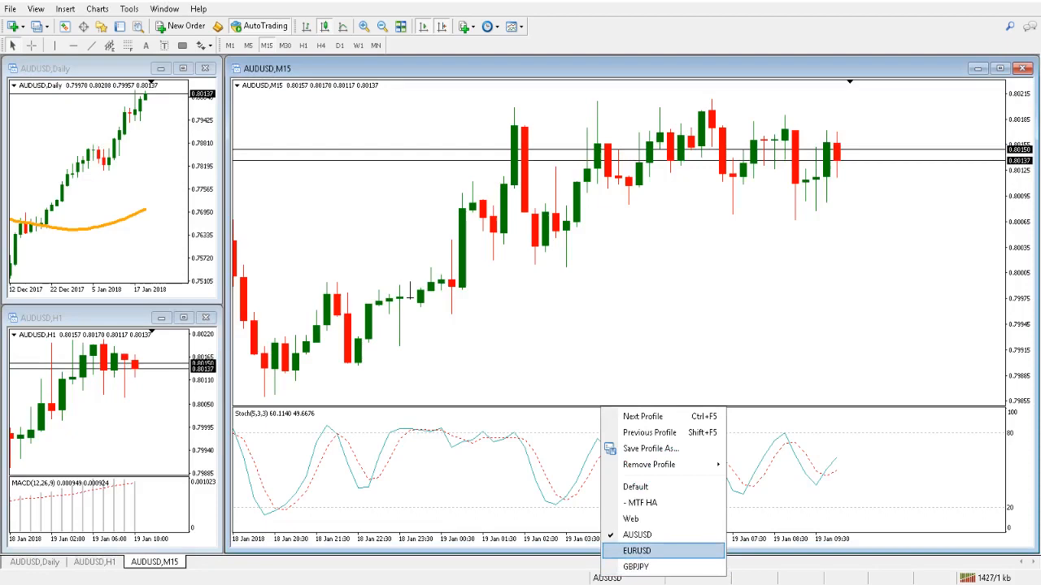
pyautogui.click(637, 550)
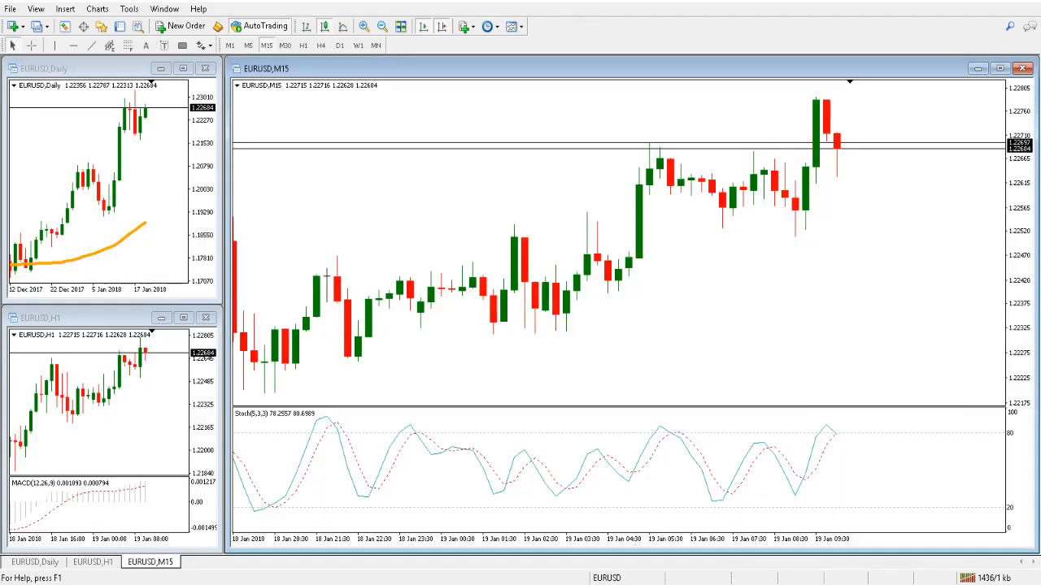